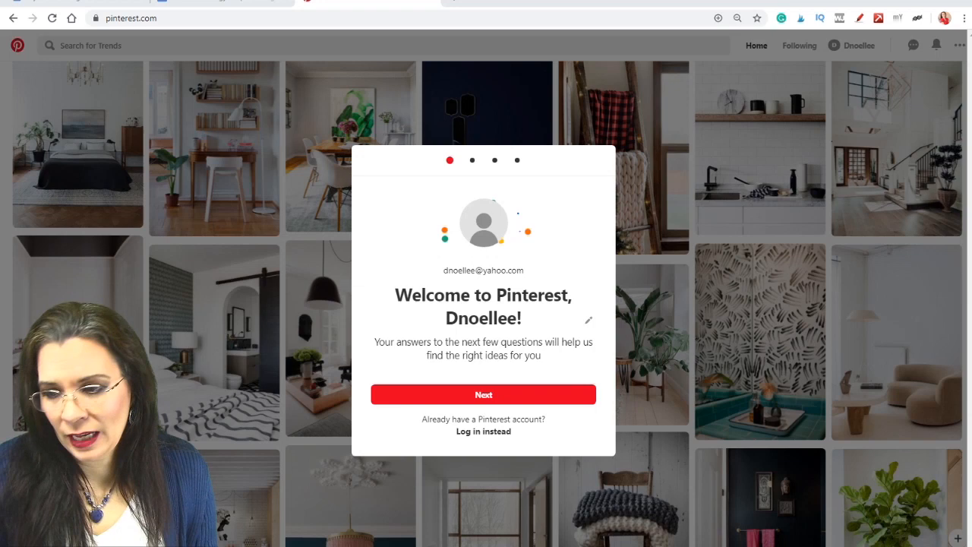
Pass the welcome screen, keeping English (US) and United States as language and region.
{"action": "left_click", "coordinate": [483, 394]}
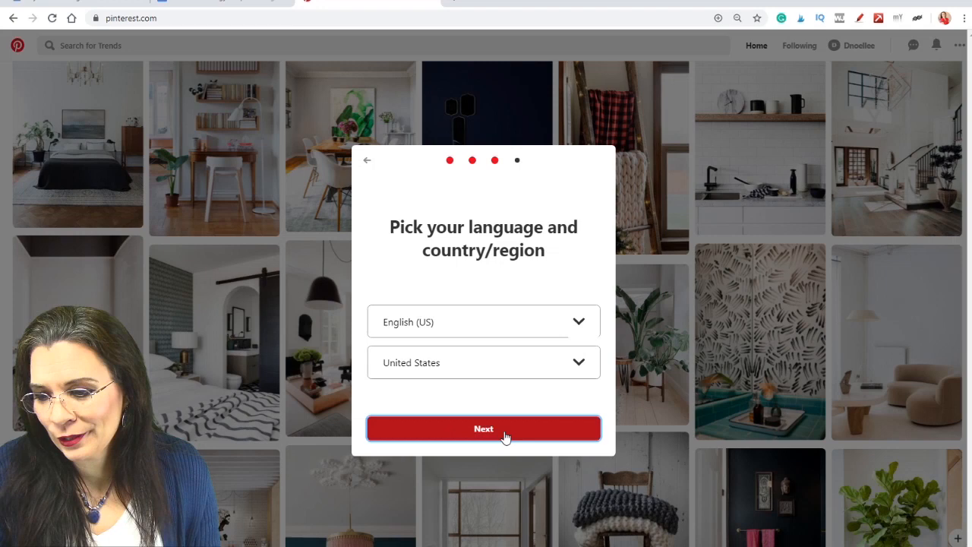
{"action": "left_click", "coordinate": [484, 428]}
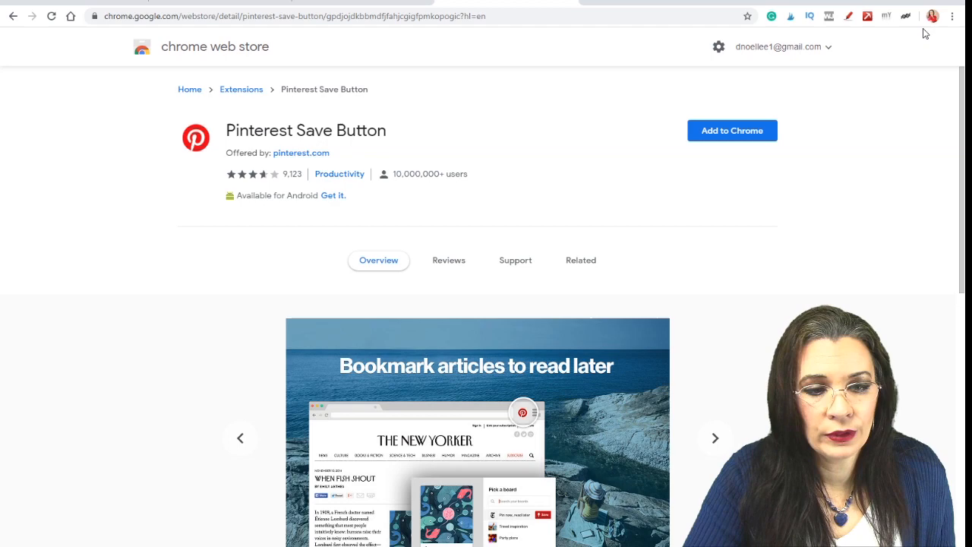
Install the Pinterest Save Button extension from its Chrome Web Store page.
{"action": "left_click", "coordinate": [730, 129]}
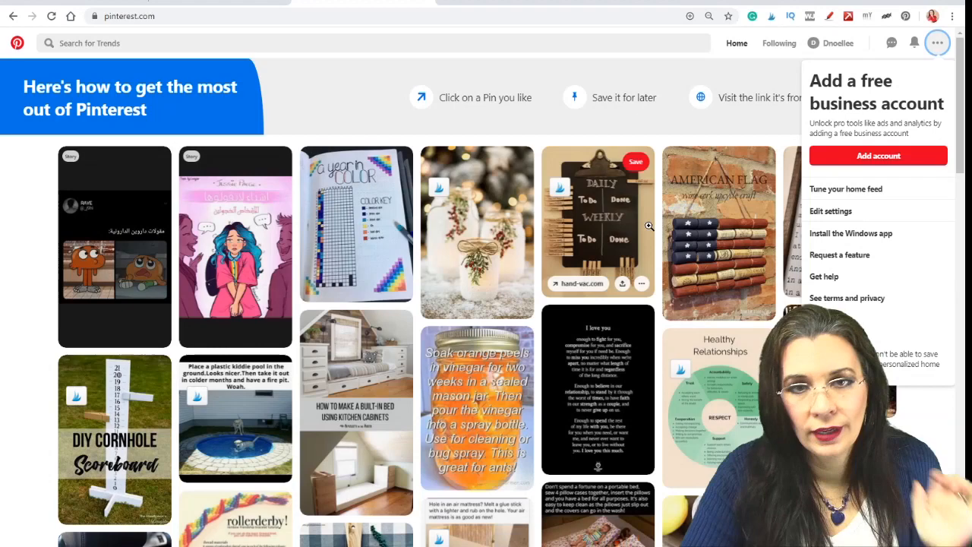
Unfollow all five topics in Tune your home feed, including Relationship quotes and DIY and crafts.
{"action": "left_click", "coordinate": [846, 189]}
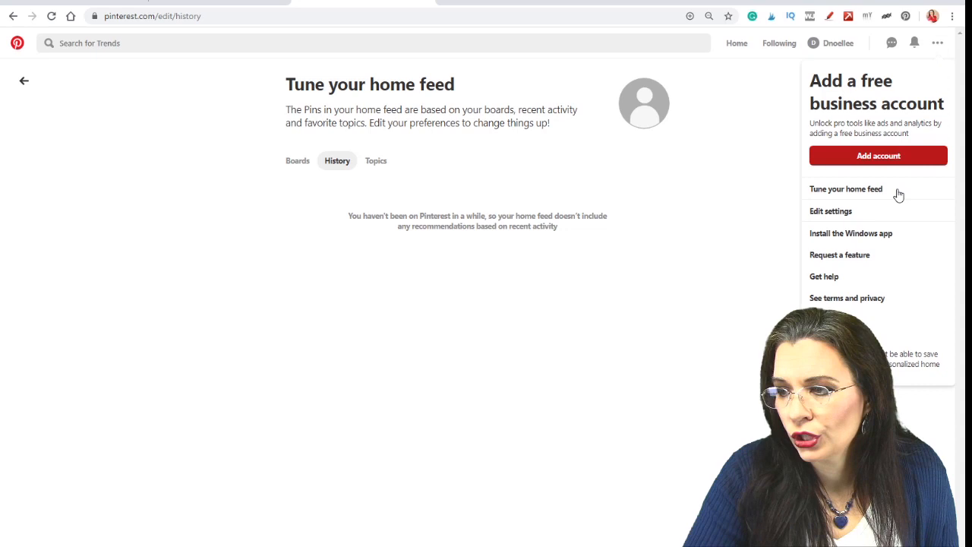
{"action": "left_click", "coordinate": [376, 160]}
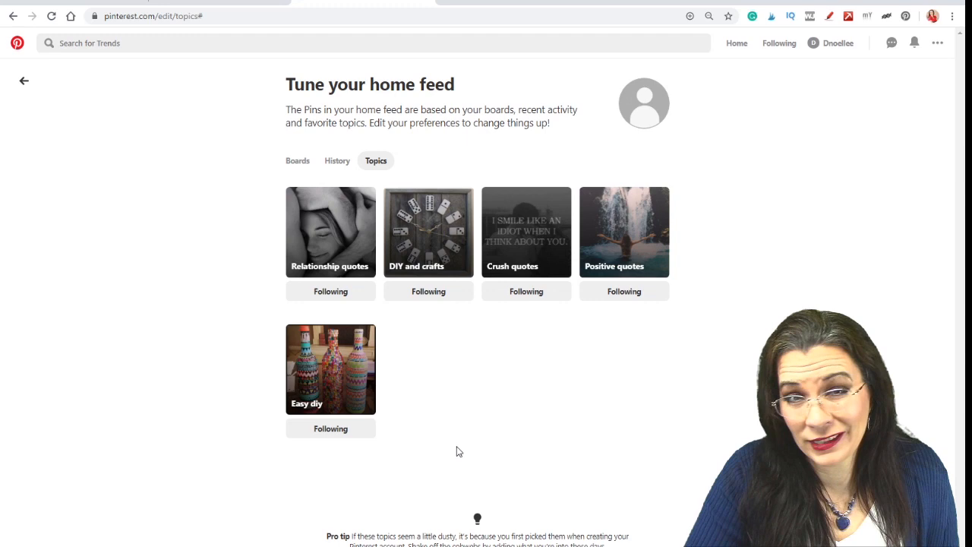
{"action": "left_click", "coordinate": [331, 429]}
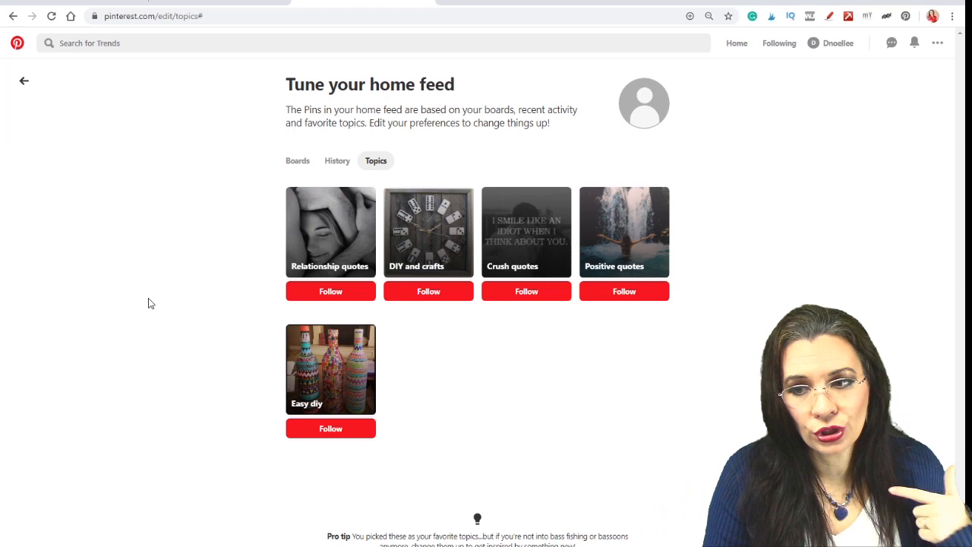
{"action": "left_click", "coordinate": [298, 160]}
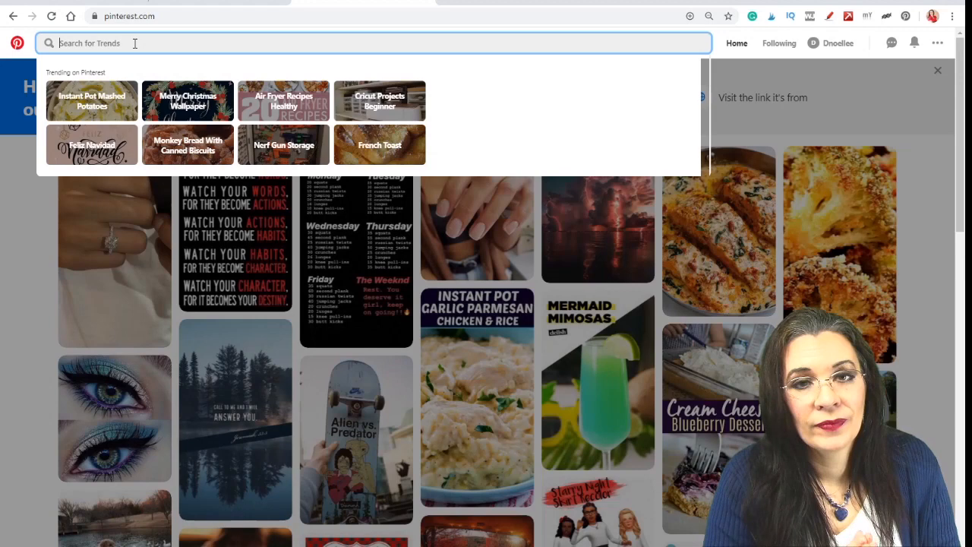
Search 'home school curriculum' and save the FREE Homeschool Curriculum pin.
{"action": "type", "text": "home school"}
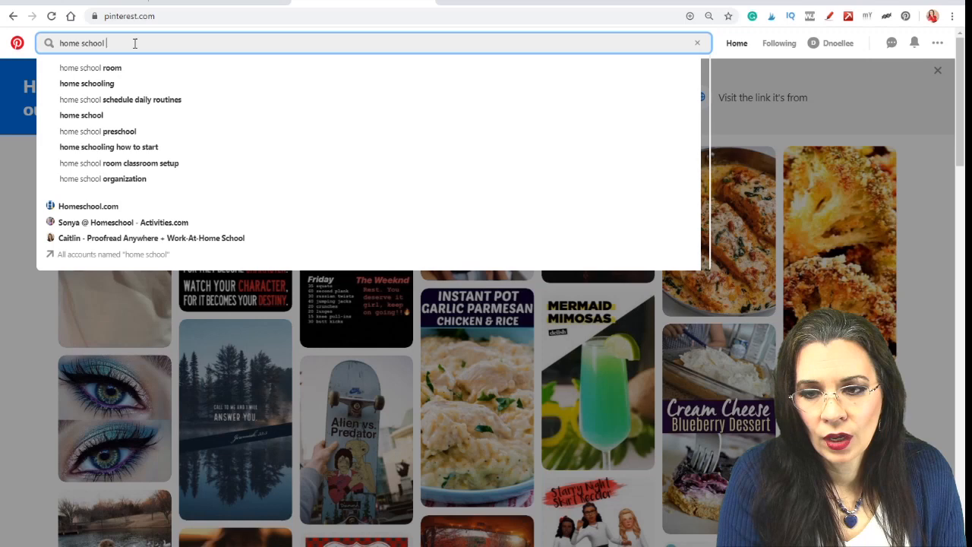
{"action": "type", "text": "curriculum"}
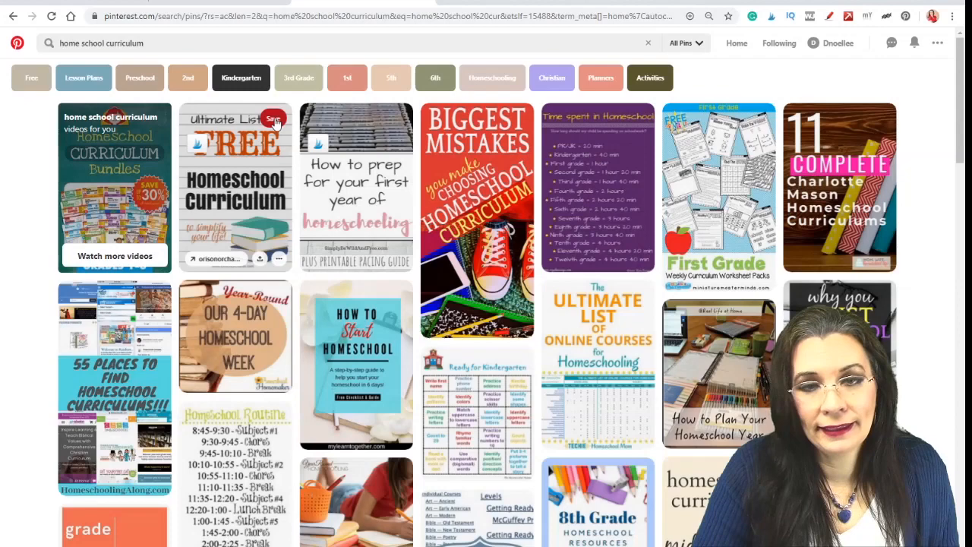
{"action": "left_click", "coordinate": [274, 120]}
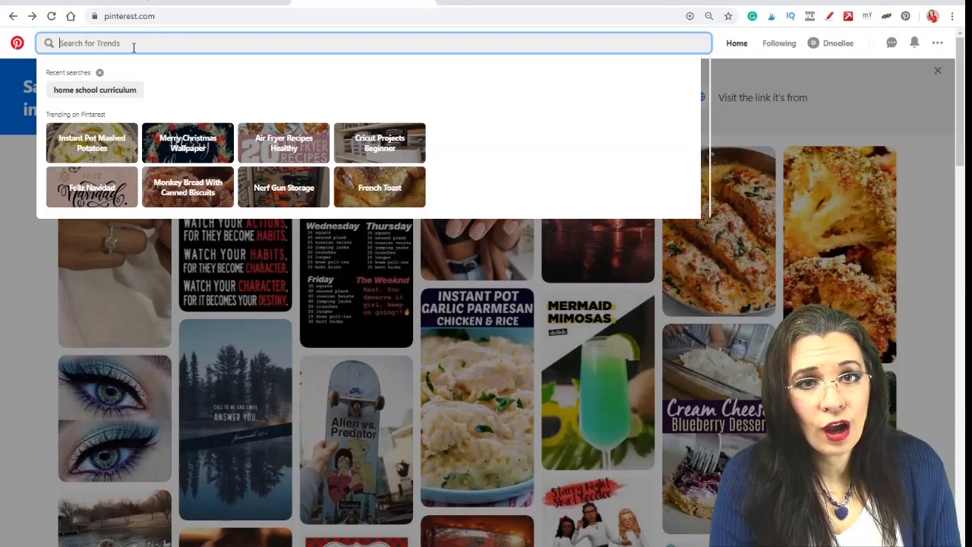
Search 'writing family history' and save the pin to a new Family History Writing Tips board.
{"action": "type", "text": "writing family history"}
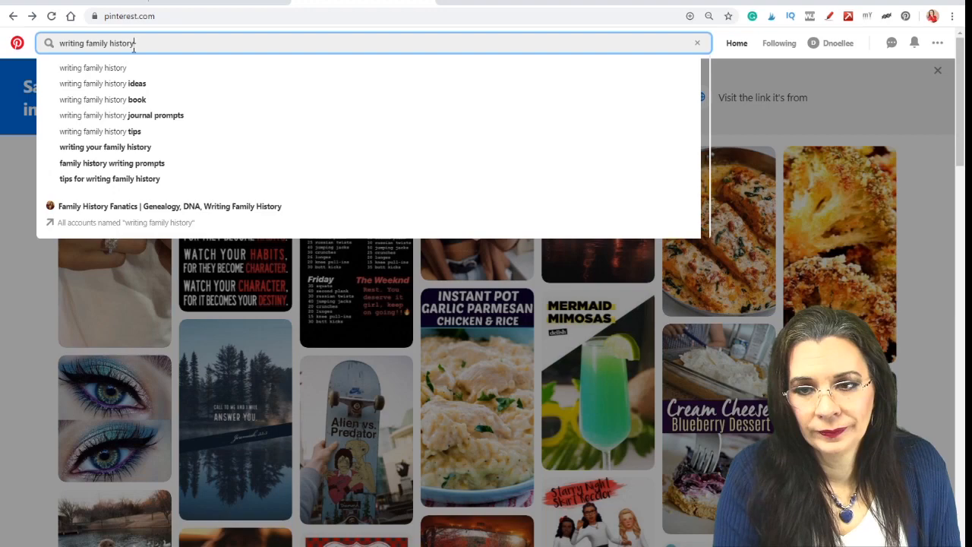
{"action": "key", "text": "Enter"}
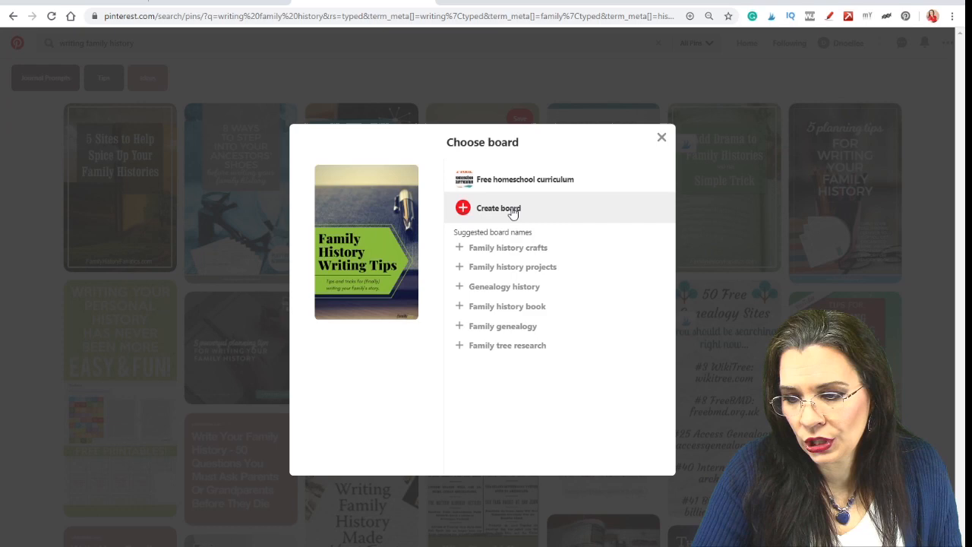
{"action": "left_click", "coordinate": [499, 208]}
{"action": "type", "text": "Family History Writing Tips"}
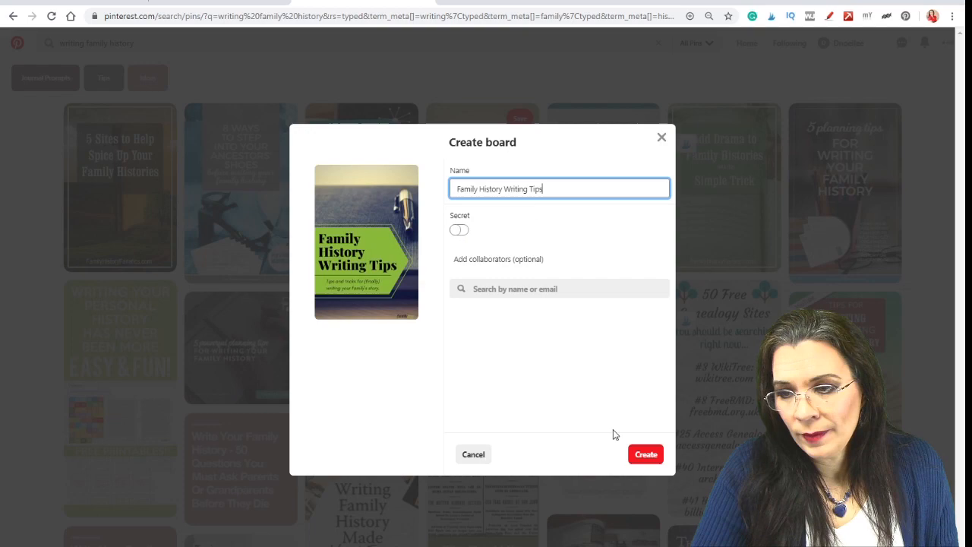
{"action": "left_click", "coordinate": [644, 453]}
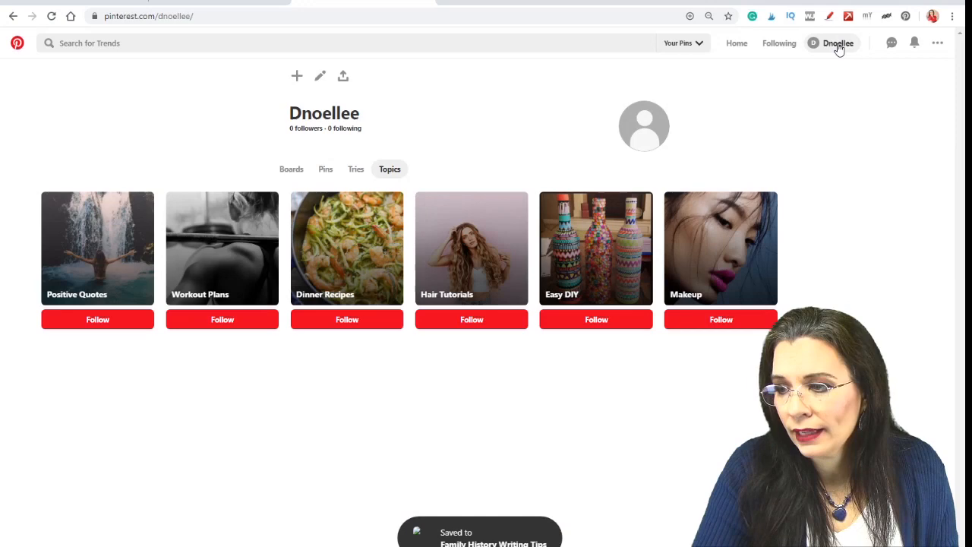
Show the profile's Boards tab listing Family History Writing Tips and Free homeschool curriculum.
{"action": "scroll", "scroll_direction": "down", "scroll_amount": 3}
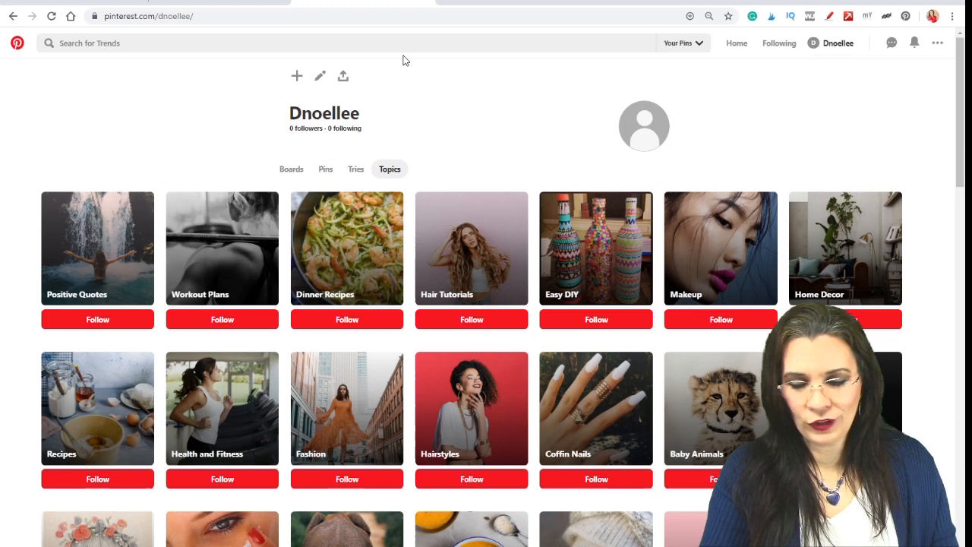
{"action": "left_click", "coordinate": [291, 168]}
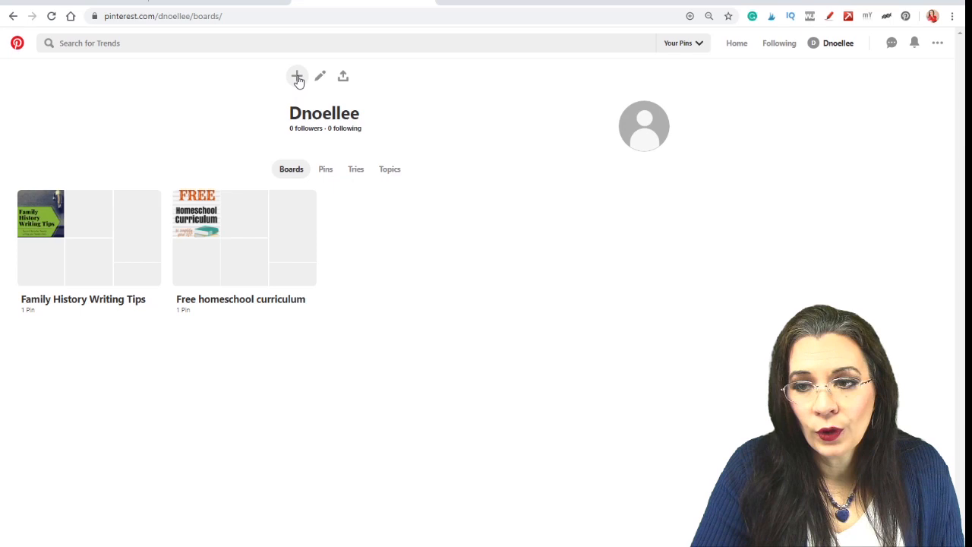
Create a board named Genealogy Research Tips from the profile's + menu.
{"action": "left_click", "coordinate": [297, 76]}
{"action": "type", "text": "Genealogy Research Tips"}
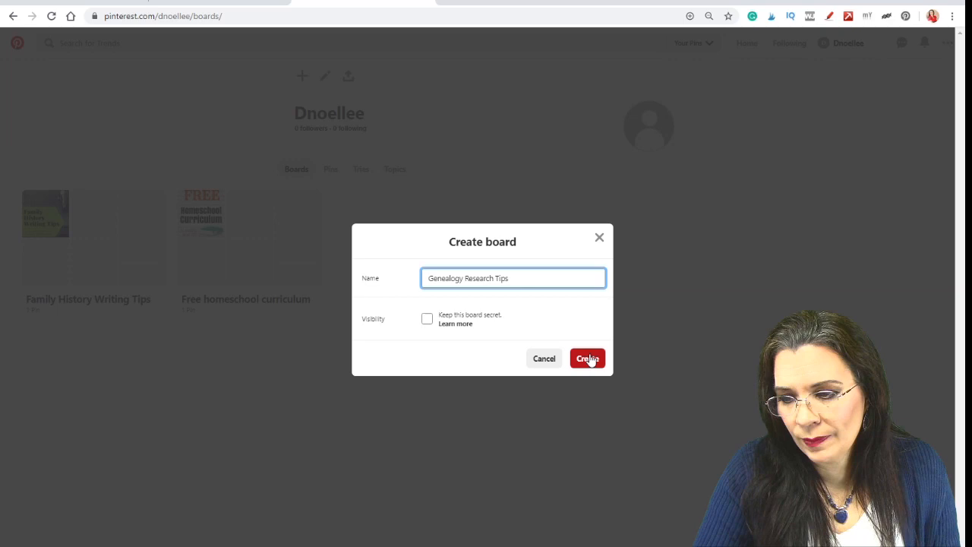
{"action": "left_click", "coordinate": [587, 357]}
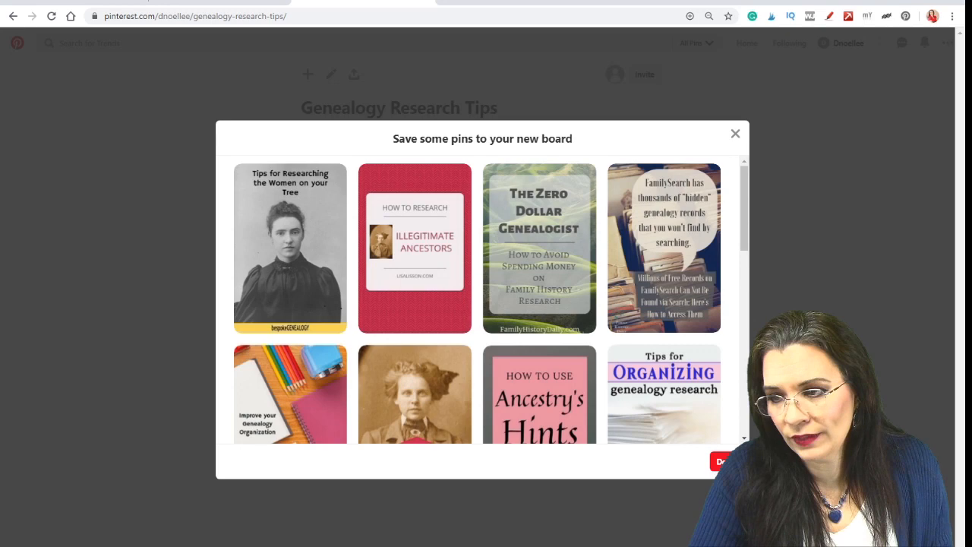
Save two suggested genealogy pins to the board and browse more ideas like US census records.
{"action": "scroll", "scroll_direction": "down", "scroll_amount": 3}
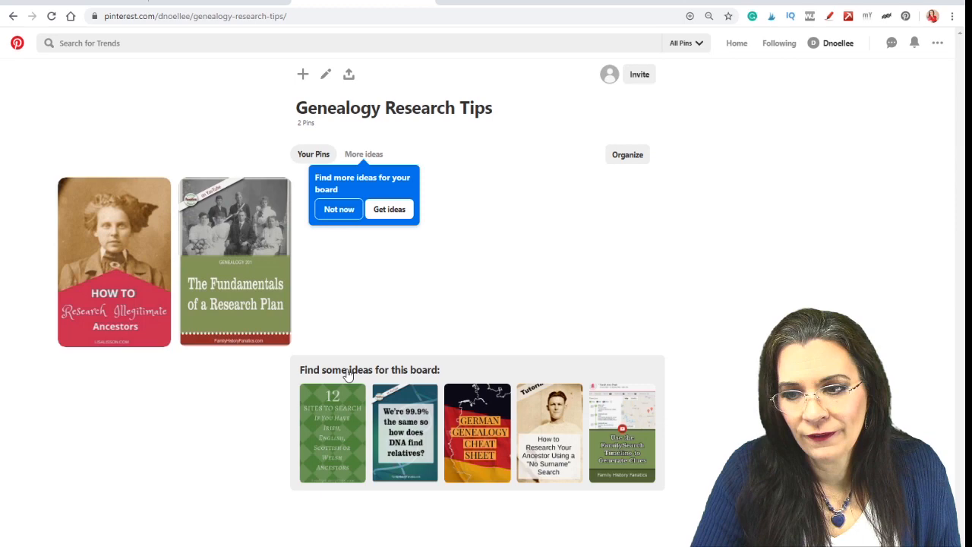
{"action": "left_click", "coordinate": [363, 153]}
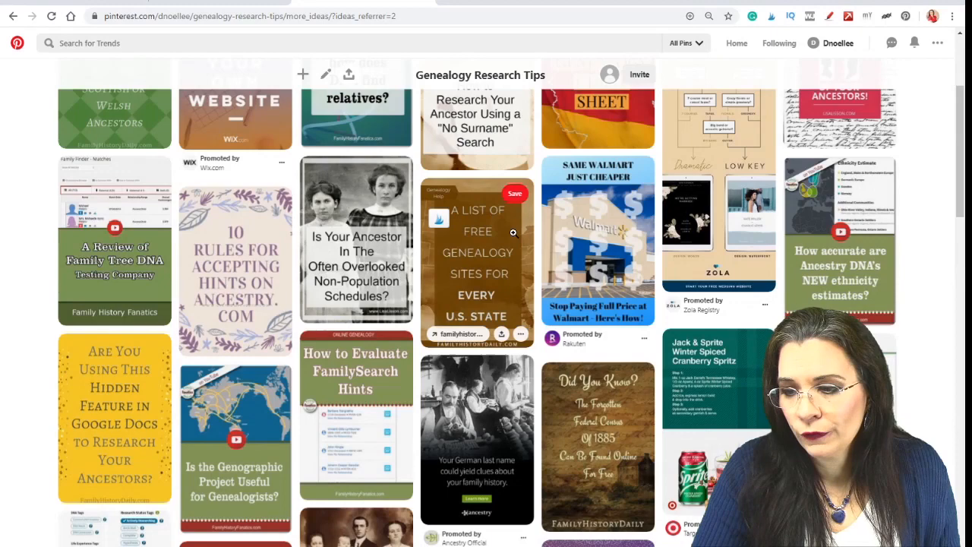
{"action": "scroll", "scroll_direction": "down", "scroll_amount": 3}
{"action": "type", "text": "us census records"}
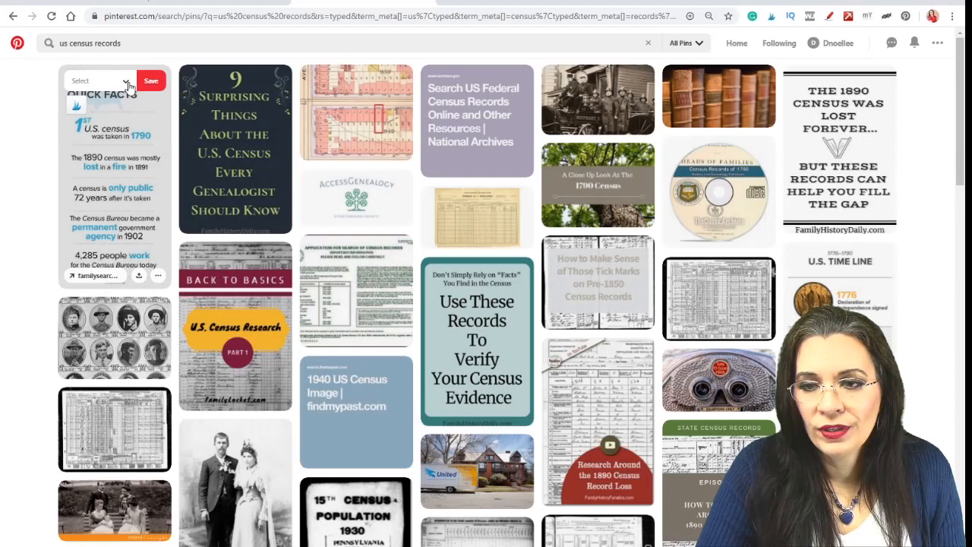
{"action": "left_click", "coordinate": [124, 81]}
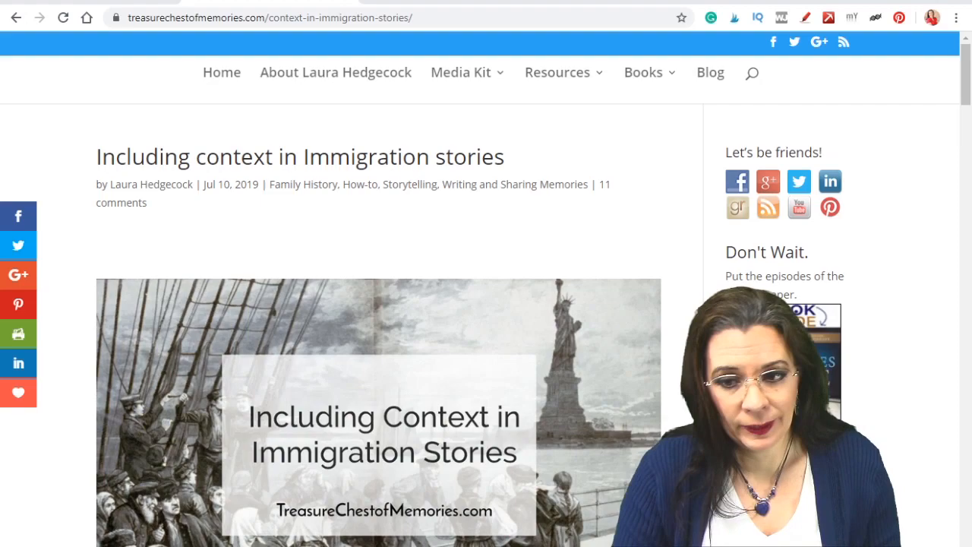
Scroll the immigration stories post down to the 'Add historical backdrop' illustration.
{"action": "scroll", "scroll_direction": "down", "scroll_amount": 3}
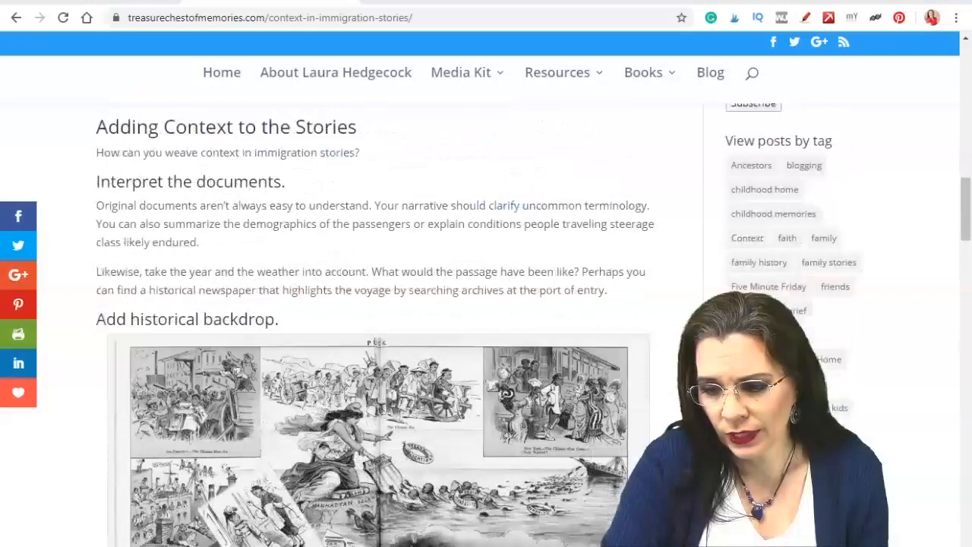
{"action": "scroll", "scroll_direction": "down", "scroll_amount": 3}
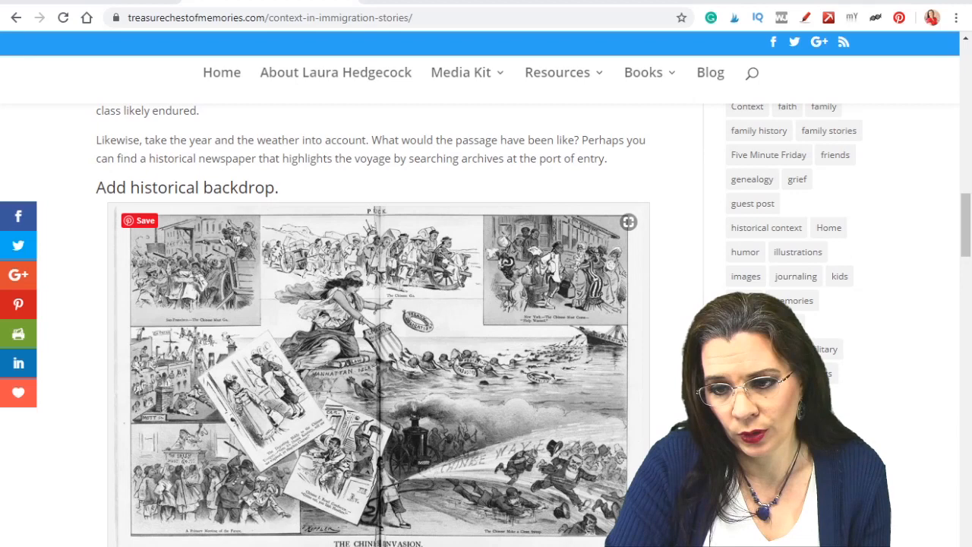
Save the historical backdrop cartoon to a board with the Pinterest Save button.
{"action": "left_click", "coordinate": [140, 220]}
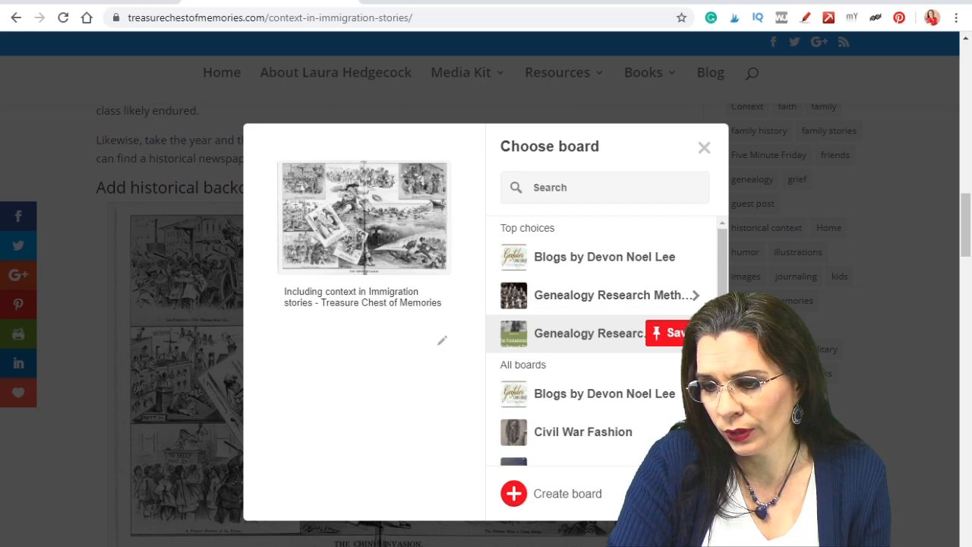
{"action": "scroll", "scroll_direction": "down", "scroll_amount": 3}
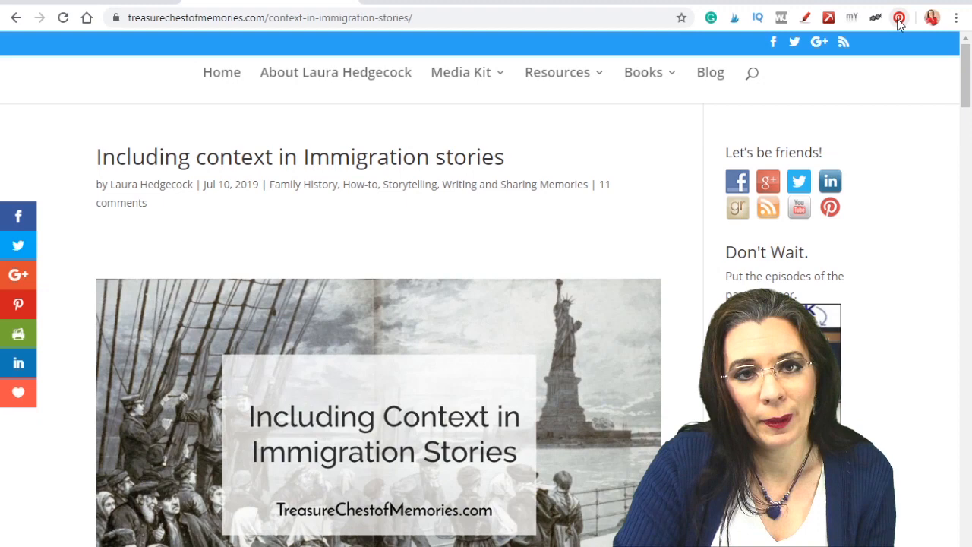
Pin the Including Context in Immigration Stories title graphic via the browser extension.
{"action": "left_click", "coordinate": [899, 17]}
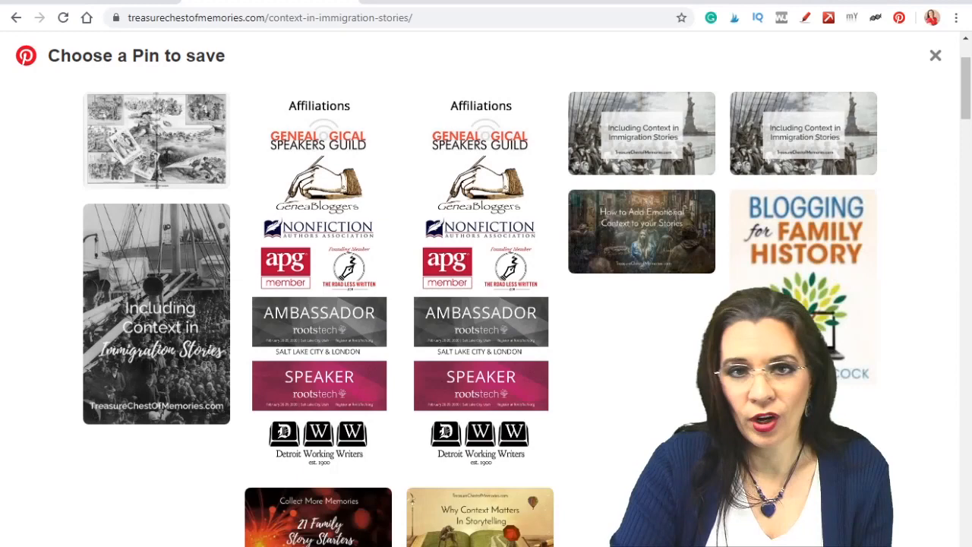
{"action": "mouse_move", "coordinate": [155, 314]}
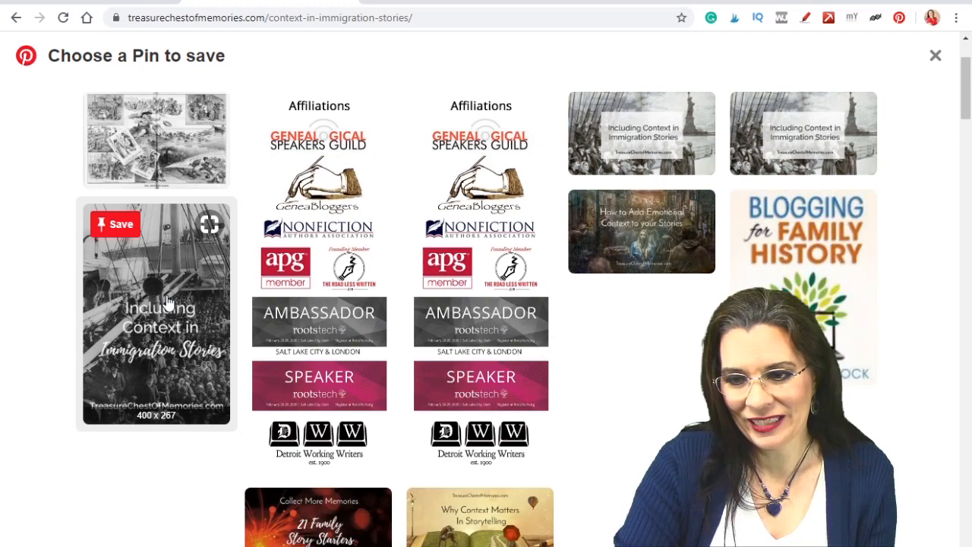
{"action": "left_click", "coordinate": [114, 224]}
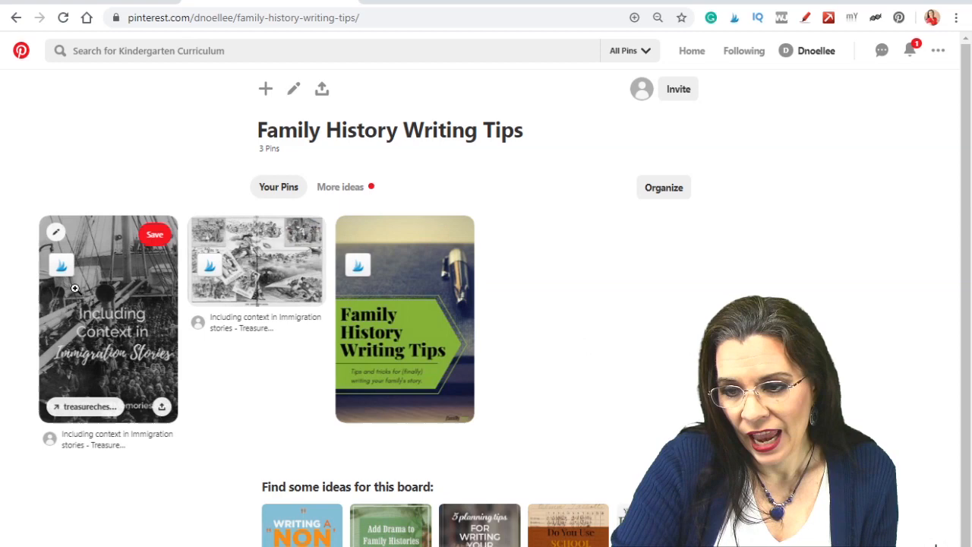
Delete the historical cartoon pin from Family History Writing Tips.
{"action": "left_click", "coordinate": [55, 231]}
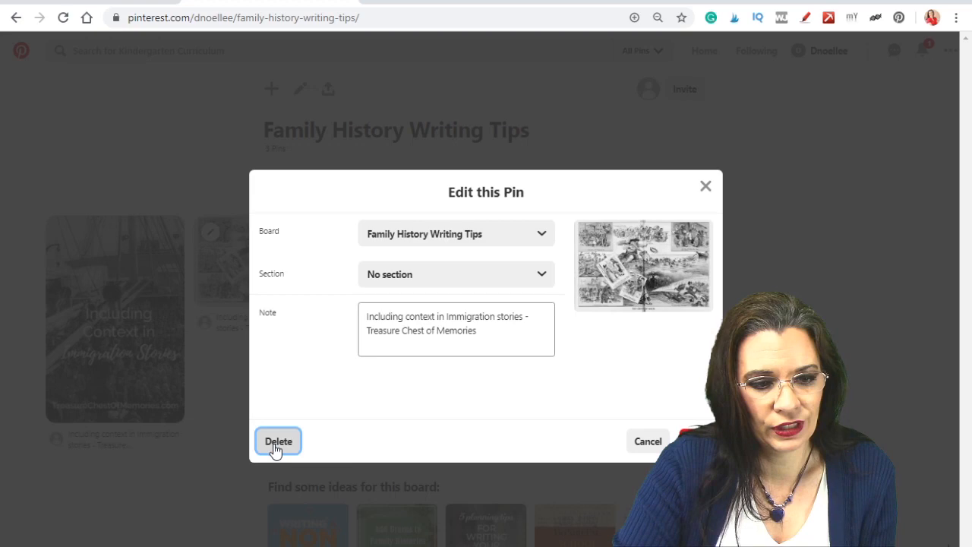
{"action": "left_click", "coordinate": [278, 442]}
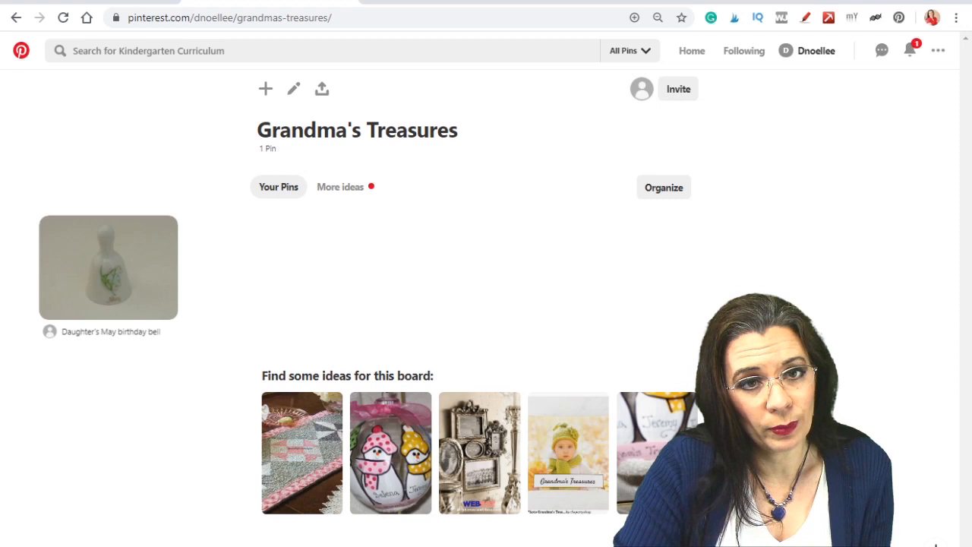
Upload the painted slate plaque photo as a pin titled Grandma's Wall Art and save it.
{"action": "left_click", "coordinate": [265, 89]}
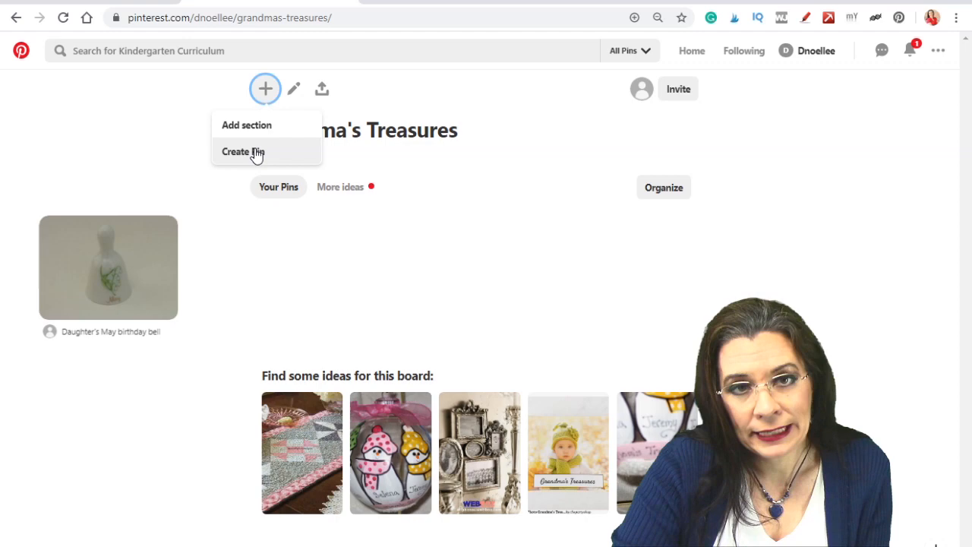
{"action": "left_click", "coordinate": [243, 151]}
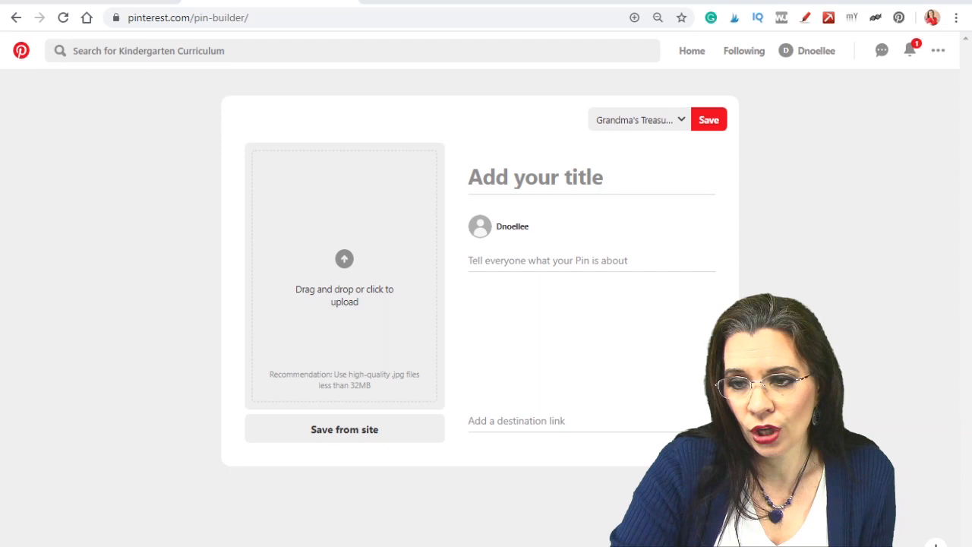
{"action": "left_click", "coordinate": [344, 258]}
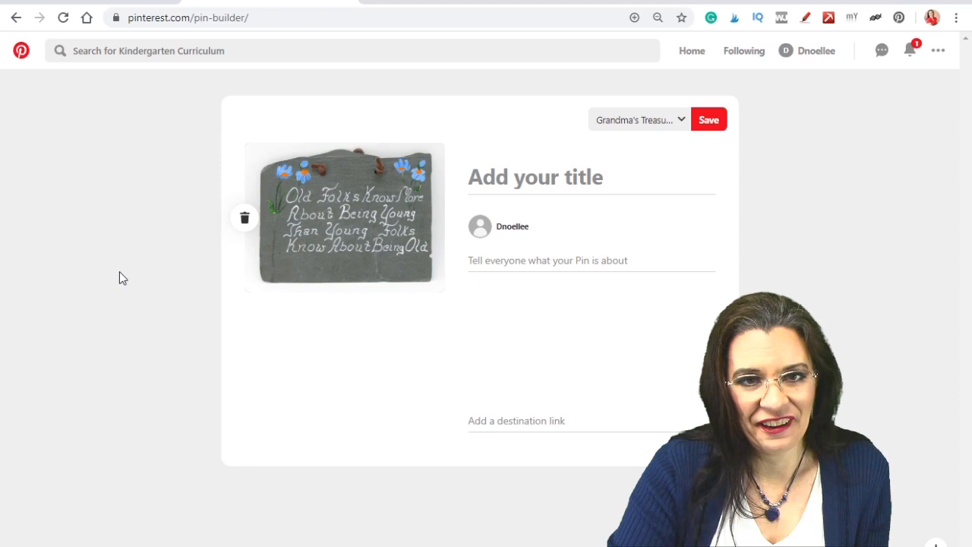
{"action": "type", "text": "Grandma's Wall Art"}
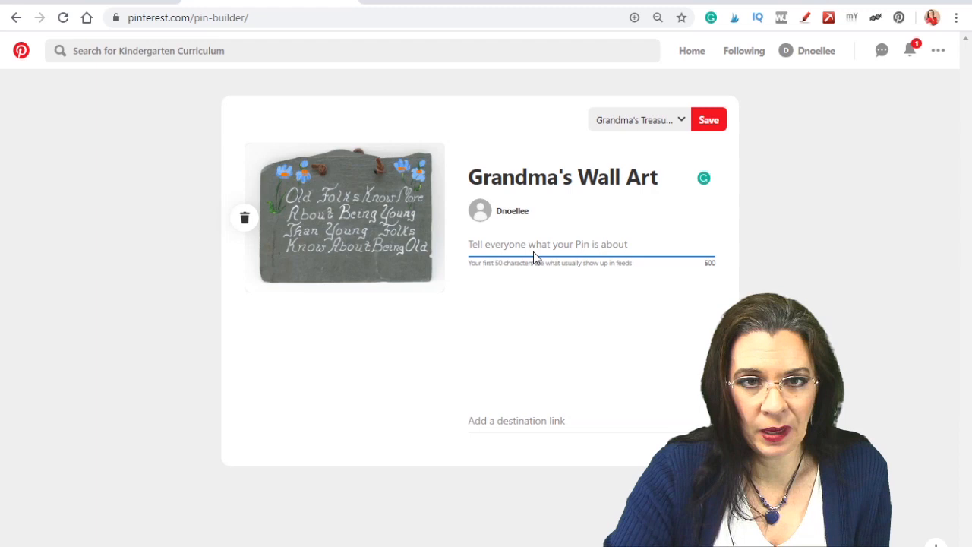
{"action": "left_click", "coordinate": [708, 119]}
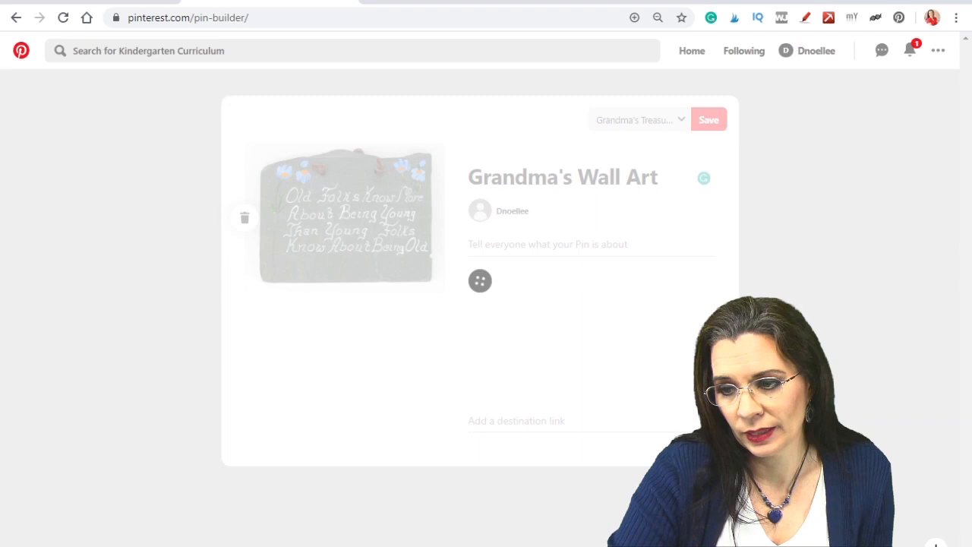
Visually search the May birthday bell pin and open the similar pink-rose bell pin.
{"action": "left_click", "coordinate": [708, 120]}
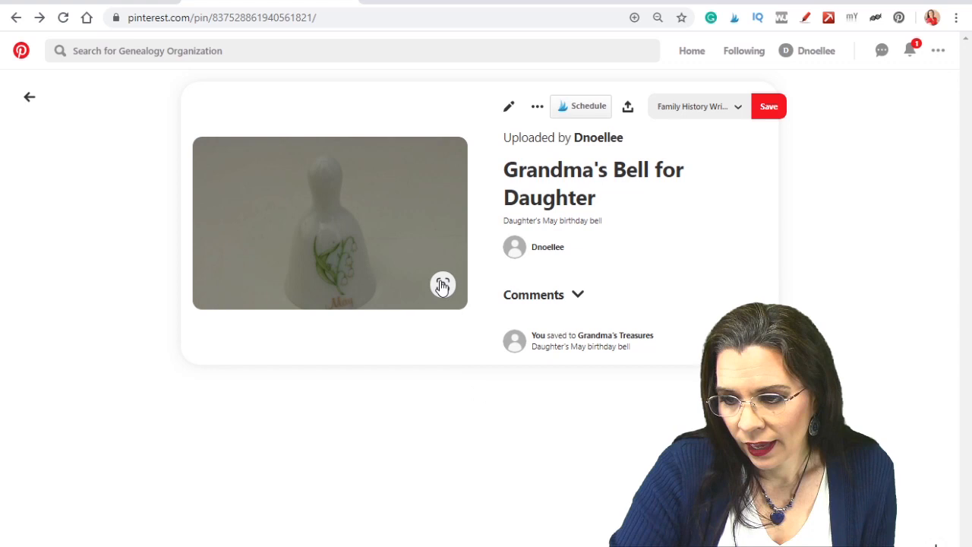
{"action": "left_click", "coordinate": [443, 284]}
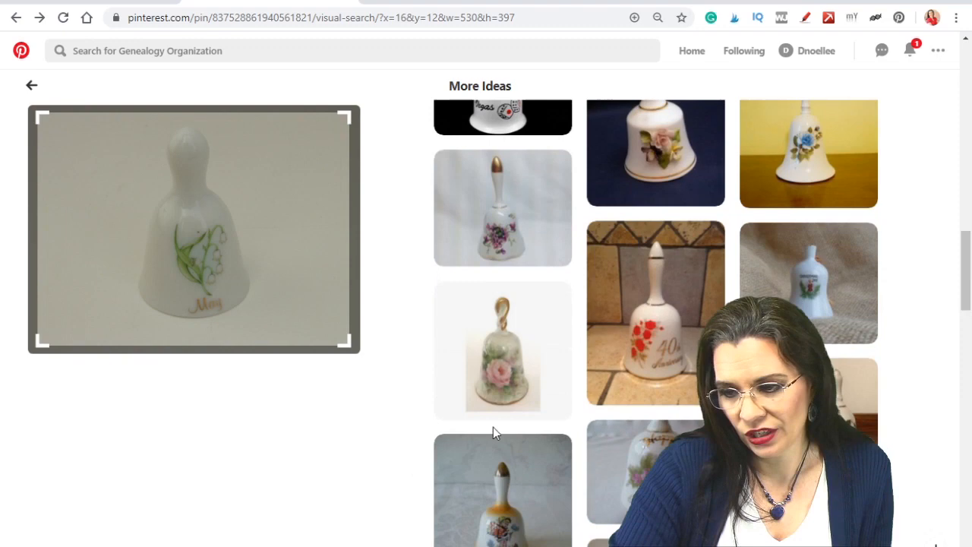
{"action": "left_click", "coordinate": [502, 350]}
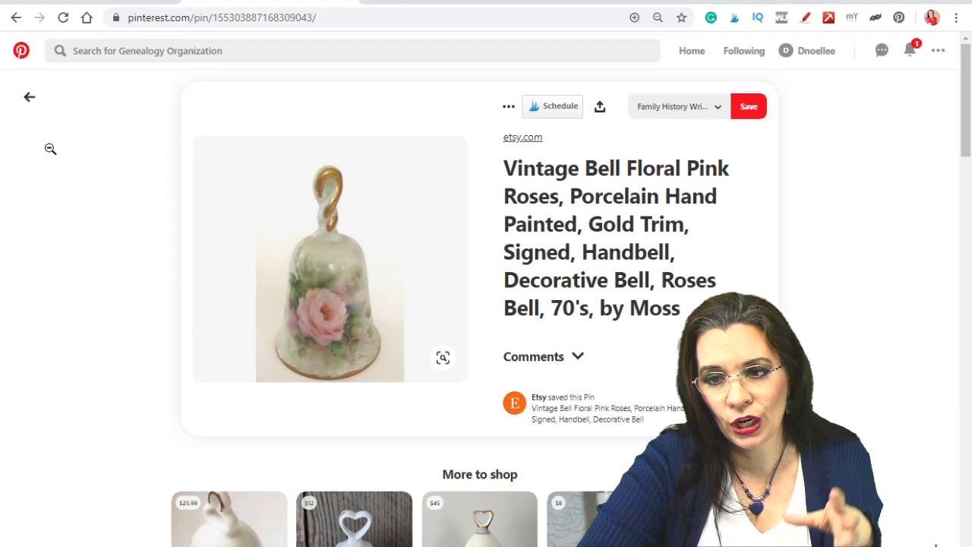
{"action": "left_click", "coordinate": [17, 18]}
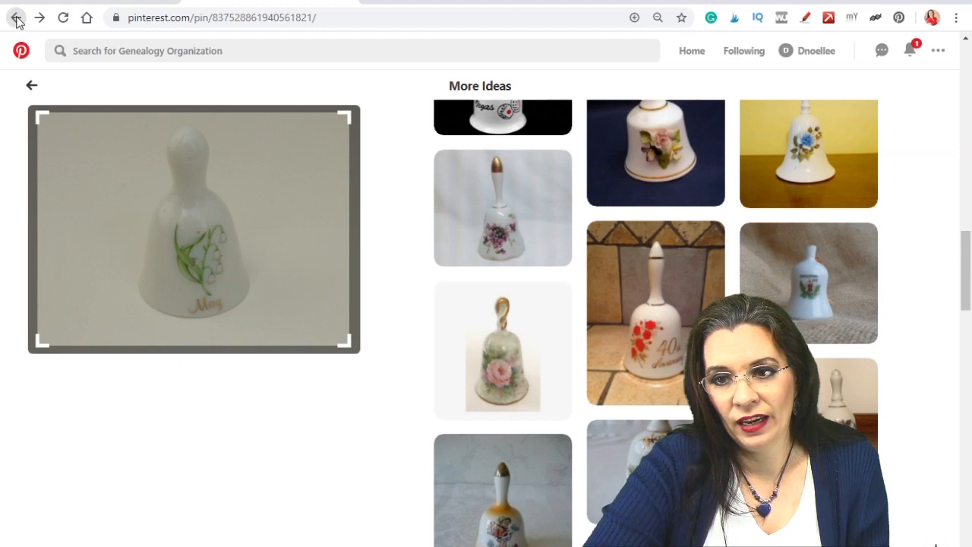
Open the George and Evaline Geiszler c 1910s photo pin and visually search it.
{"action": "left_click", "coordinate": [17, 17]}
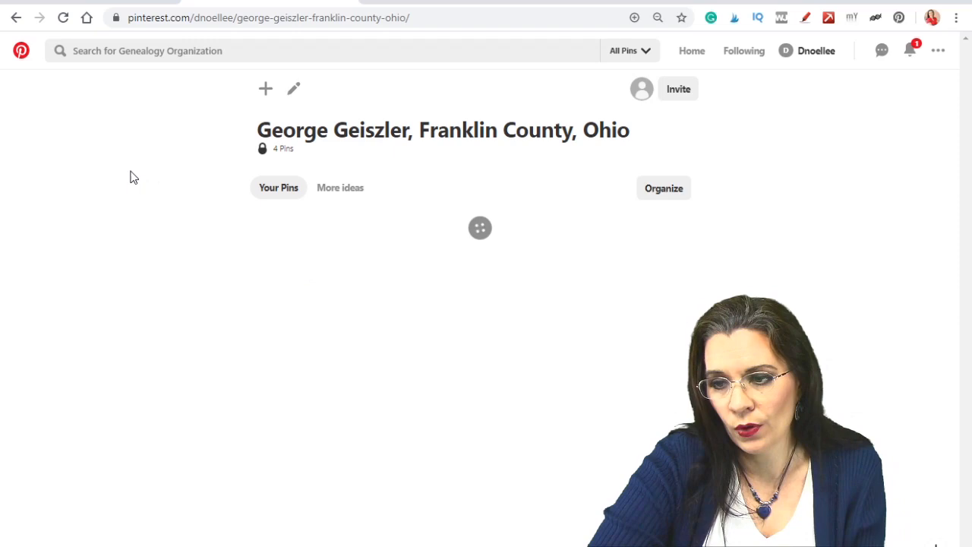
{"action": "left_click", "coordinate": [480, 227]}
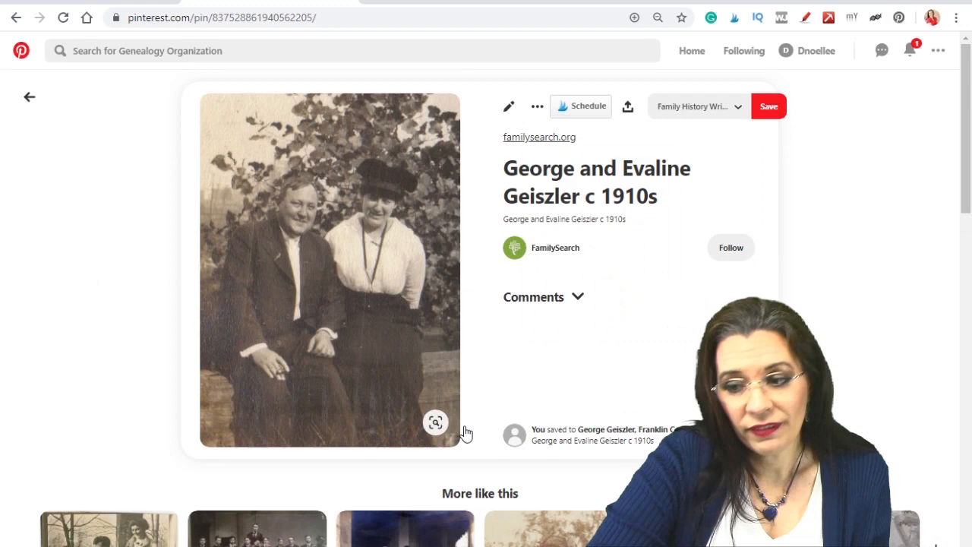
{"action": "left_click", "coordinate": [435, 422]}
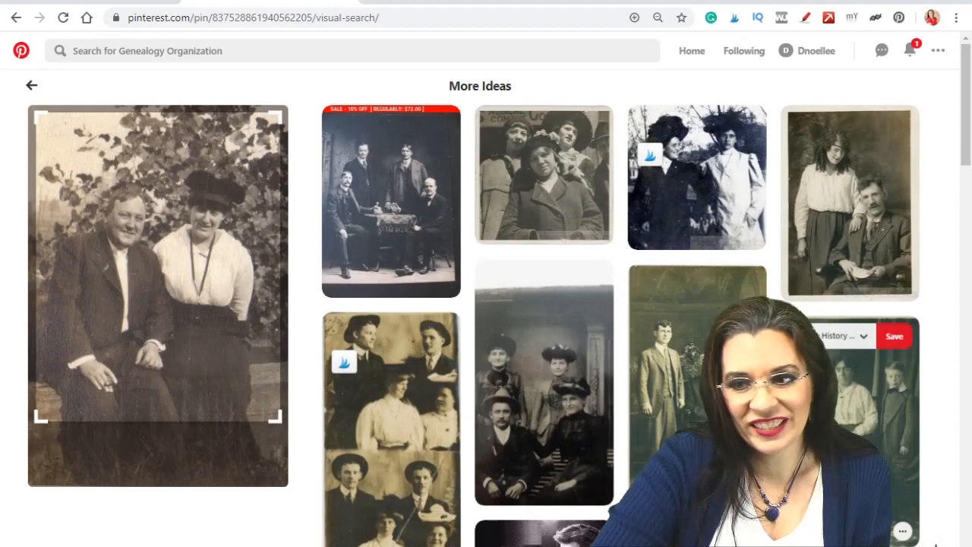